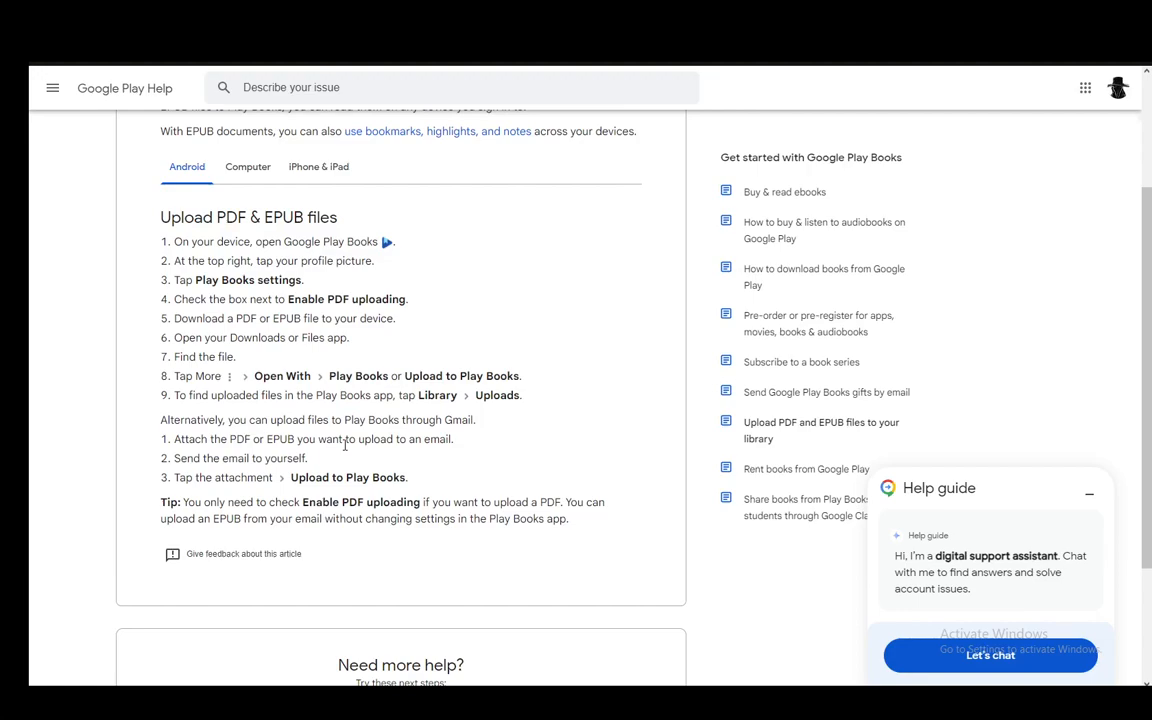
# - Minimize the Help guide assistant panel covering the 'Upload PDF and EPUB files to your library' article
pyautogui.click(1089, 493)
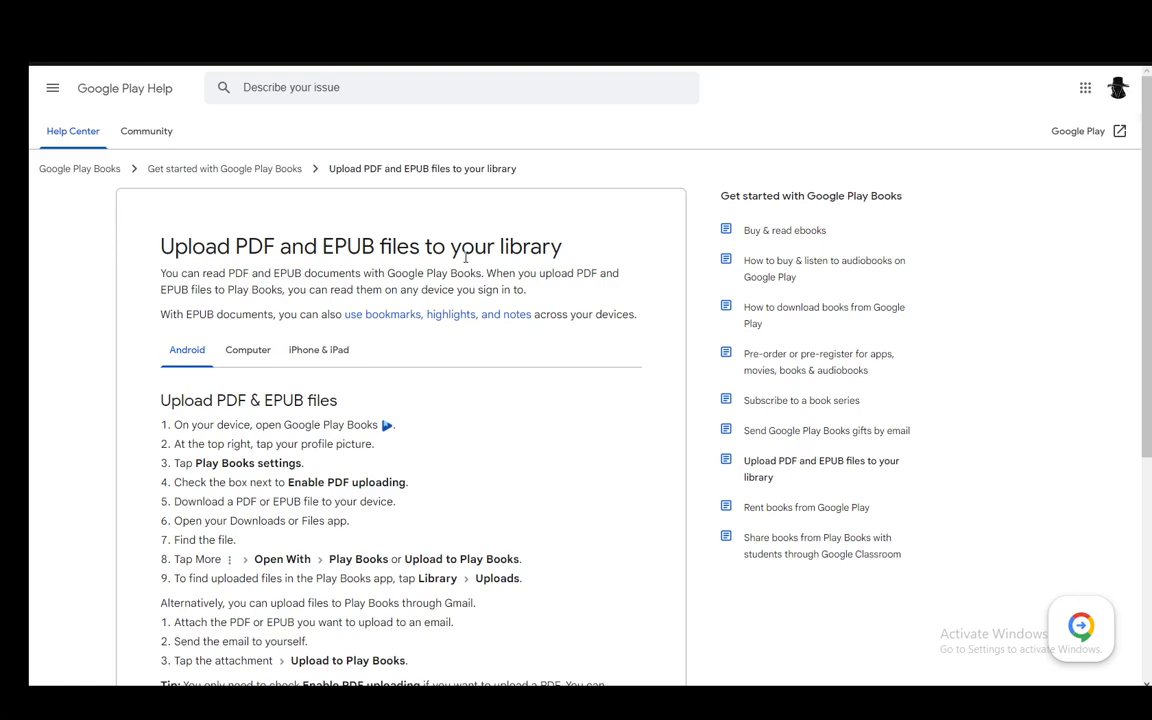
pyautogui.moveTo(385, 285)
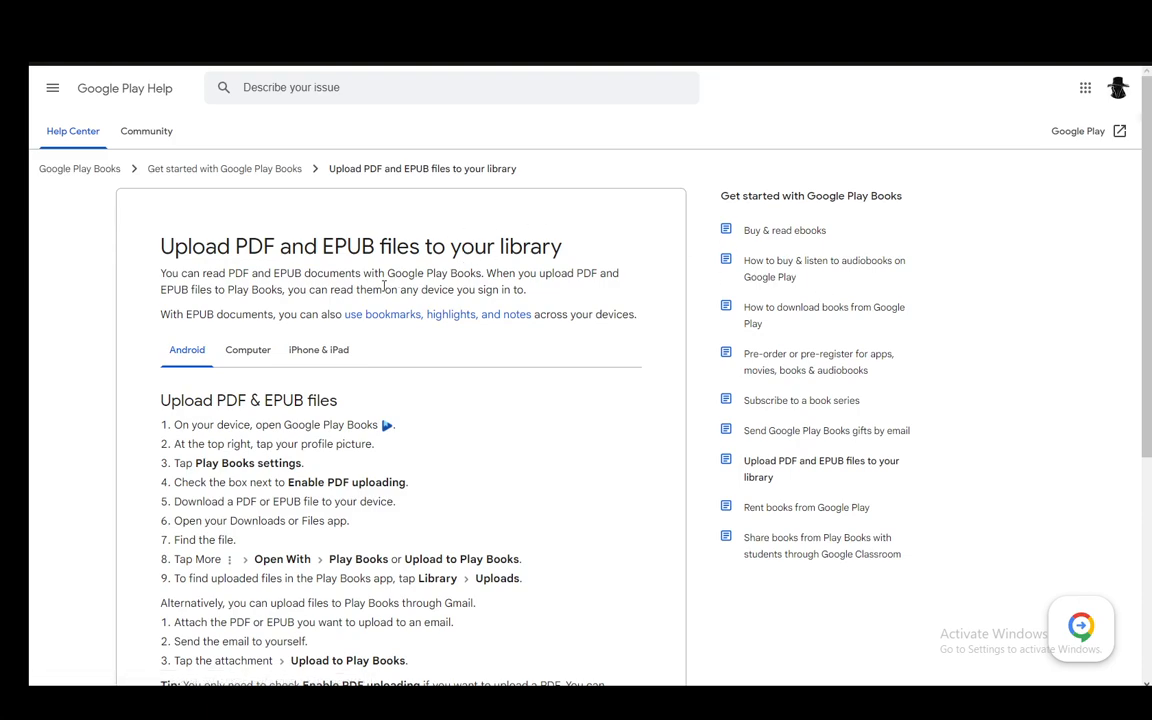
pyautogui.moveTo(470, 430)
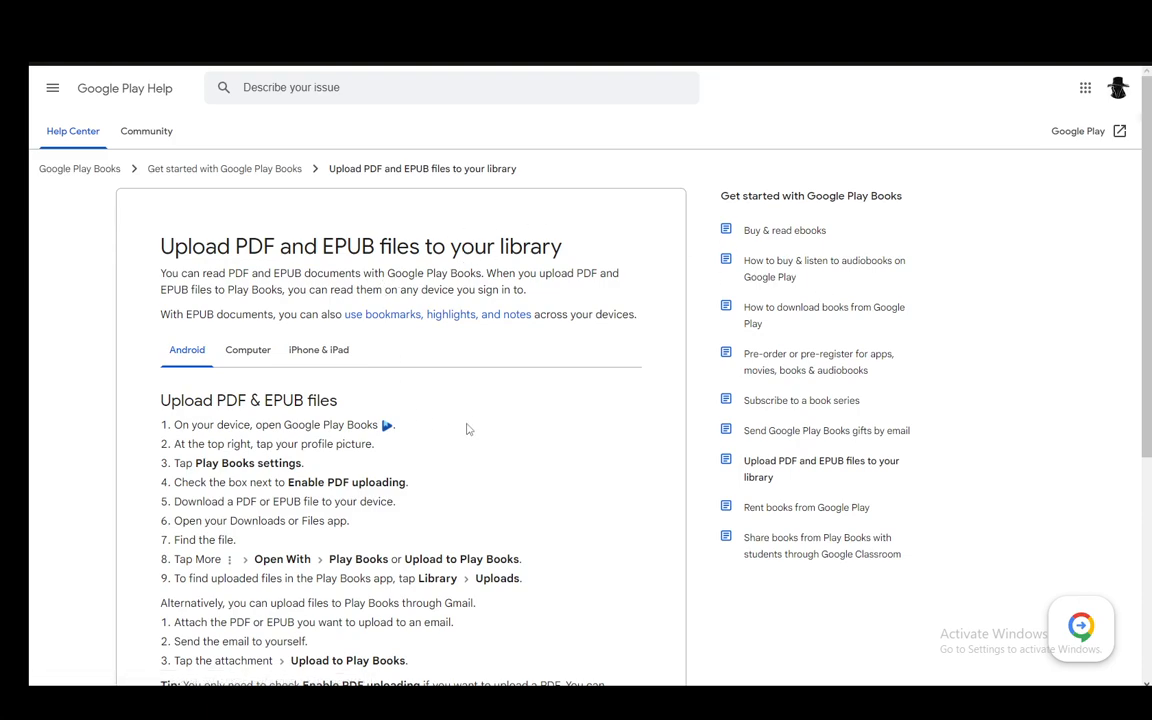
pyautogui.moveTo(315, 374)
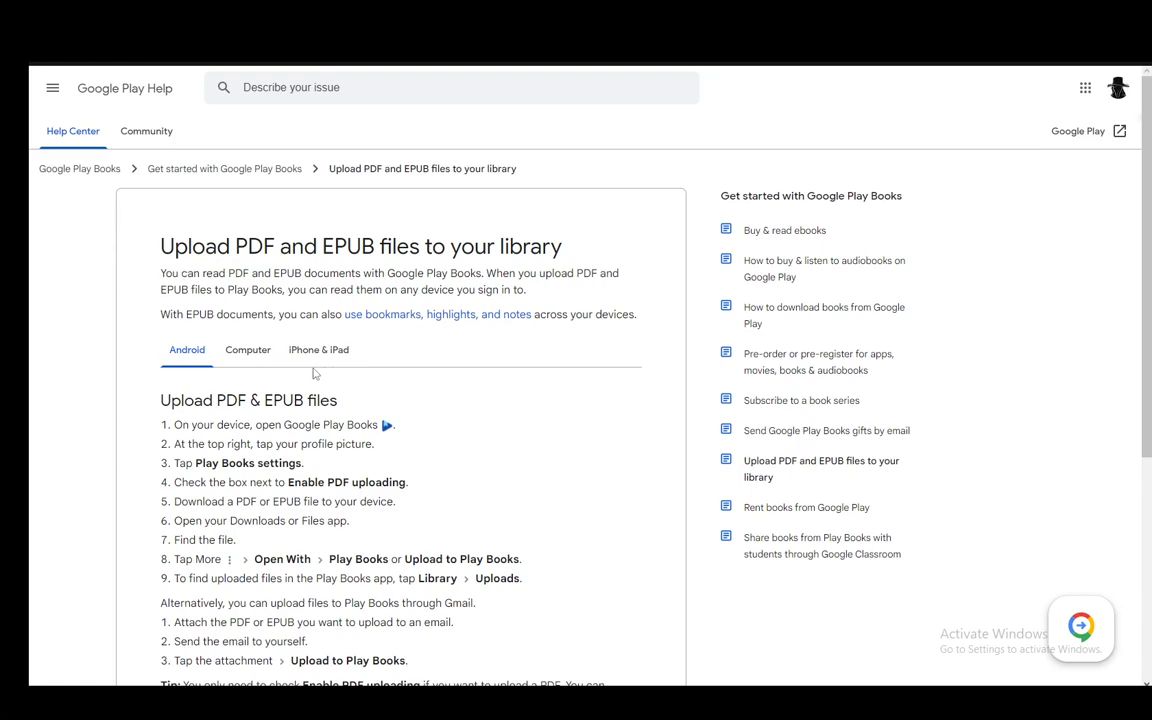
pyautogui.moveTo(335, 234)
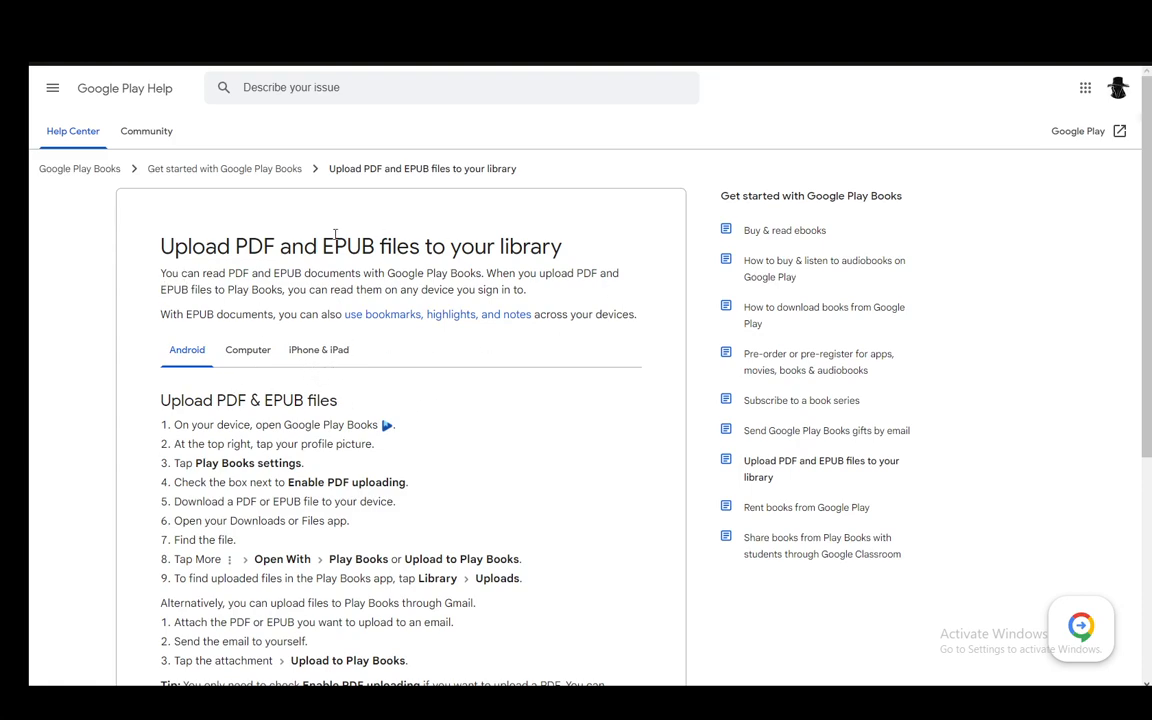
pyautogui.scroll(-3)
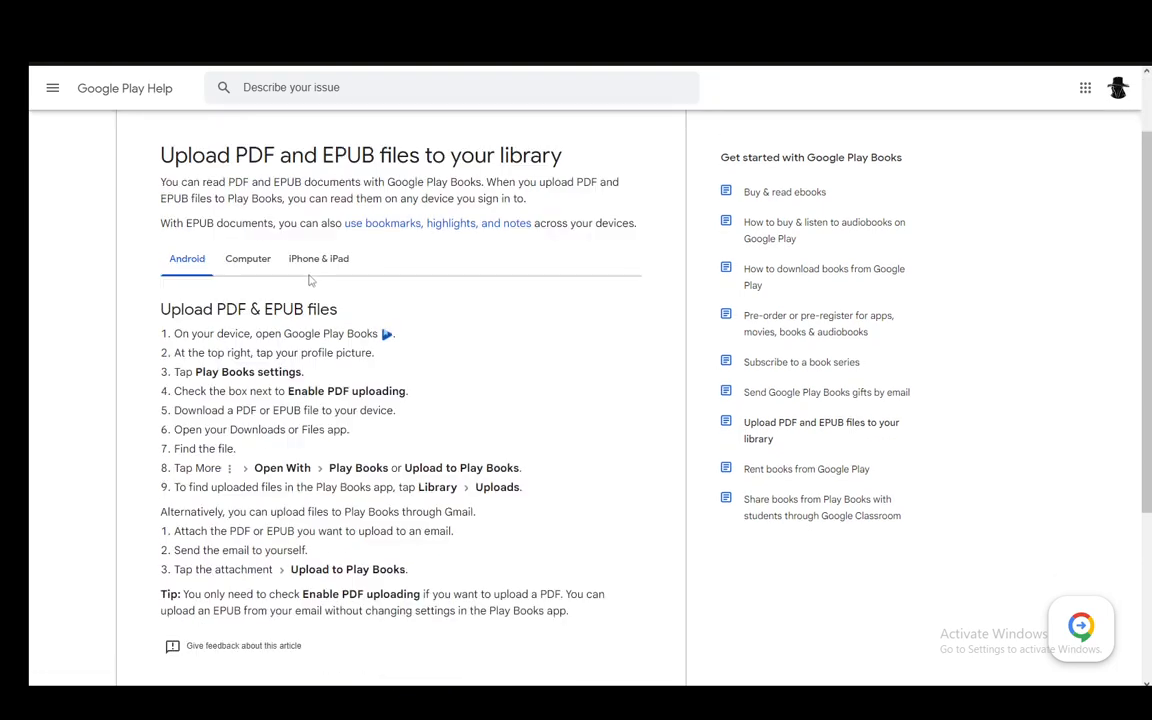
pyautogui.moveTo(362, 268)
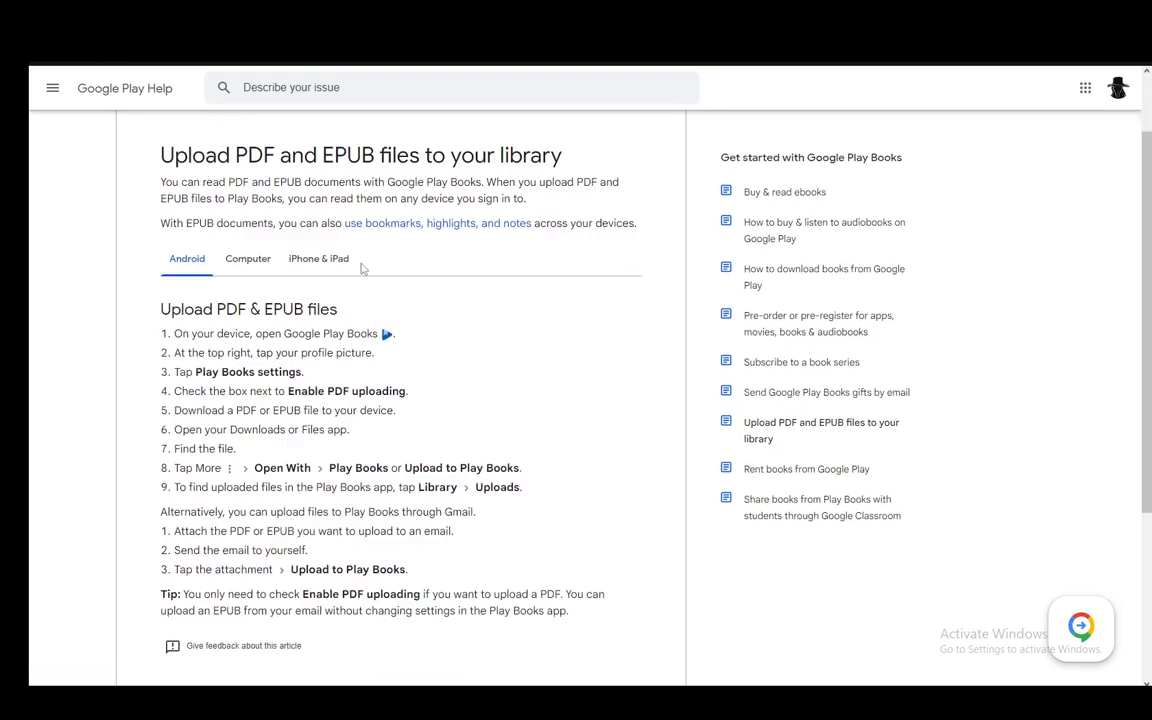
pyautogui.moveTo(302, 288)
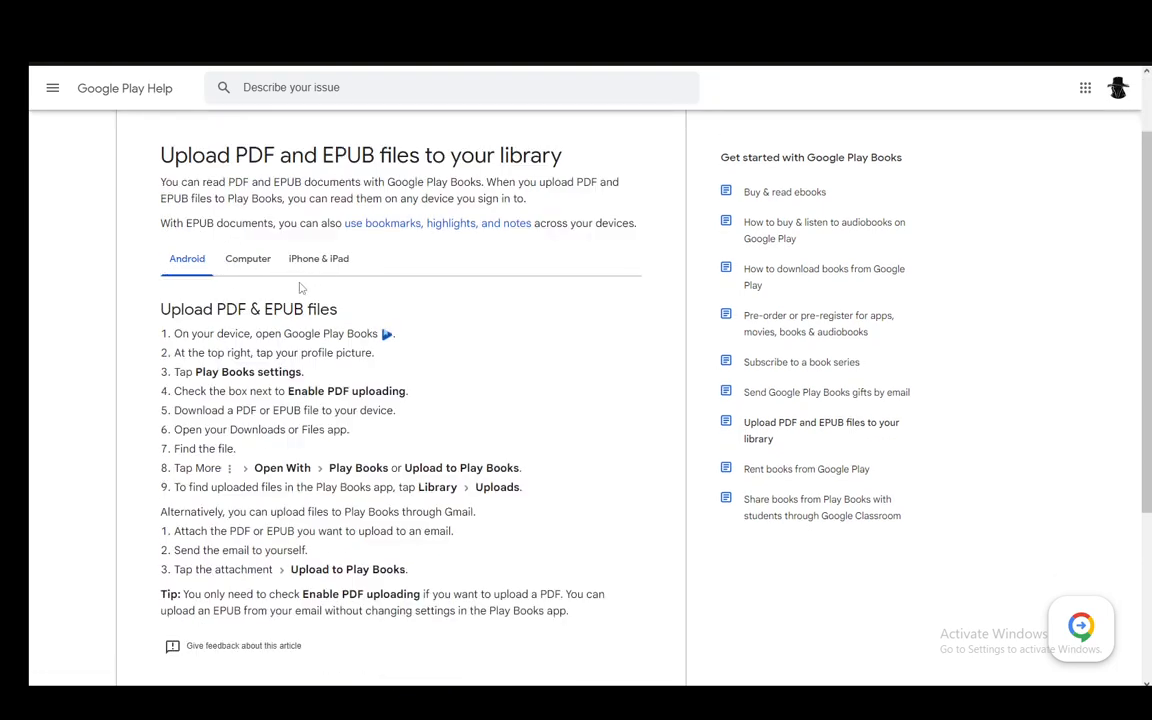
pyautogui.moveTo(180, 286)
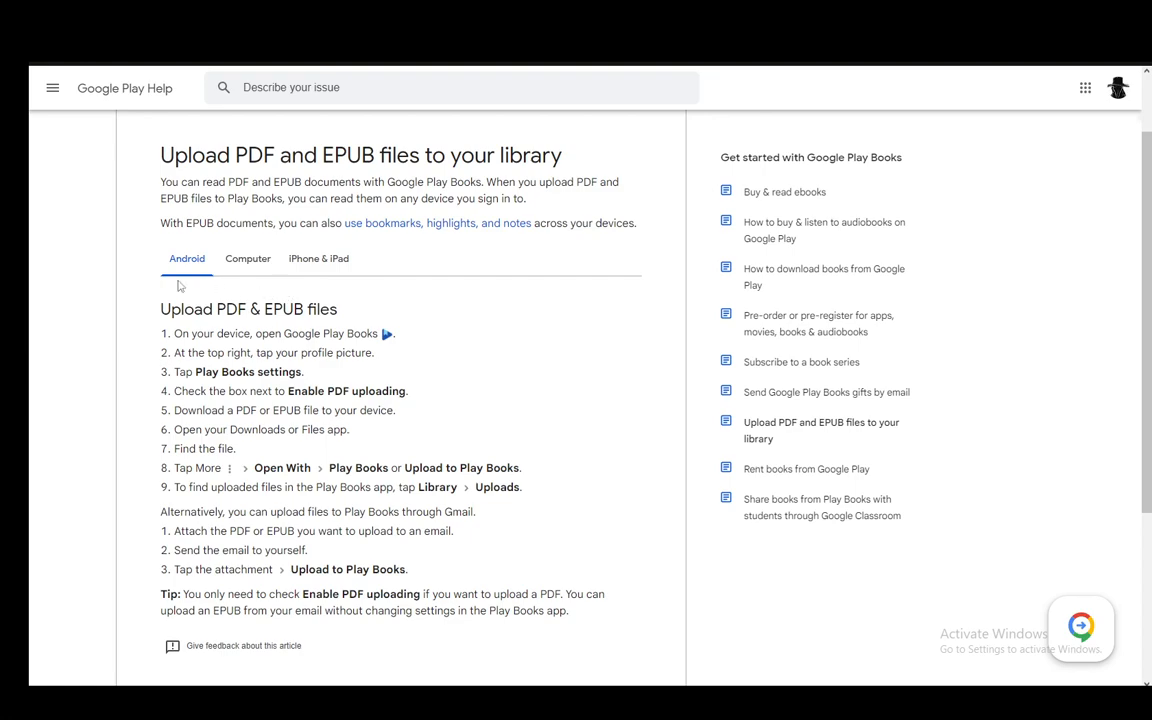
pyautogui.moveTo(550, 353)
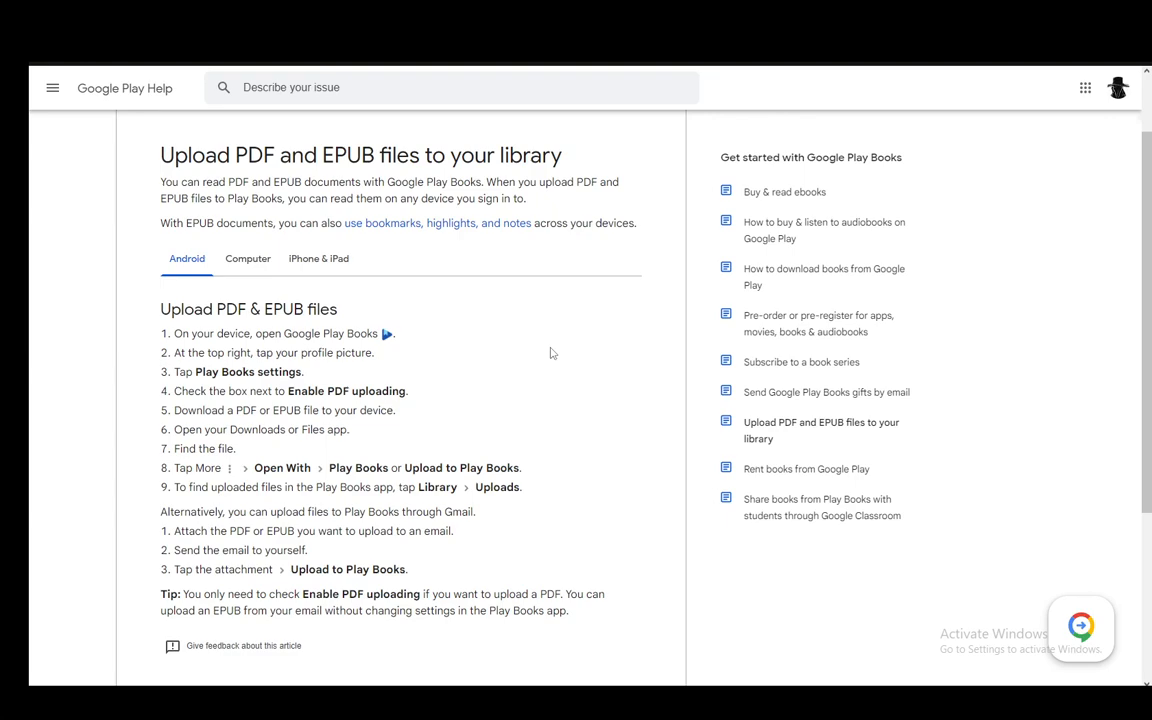
pyautogui.moveTo(411, 529)
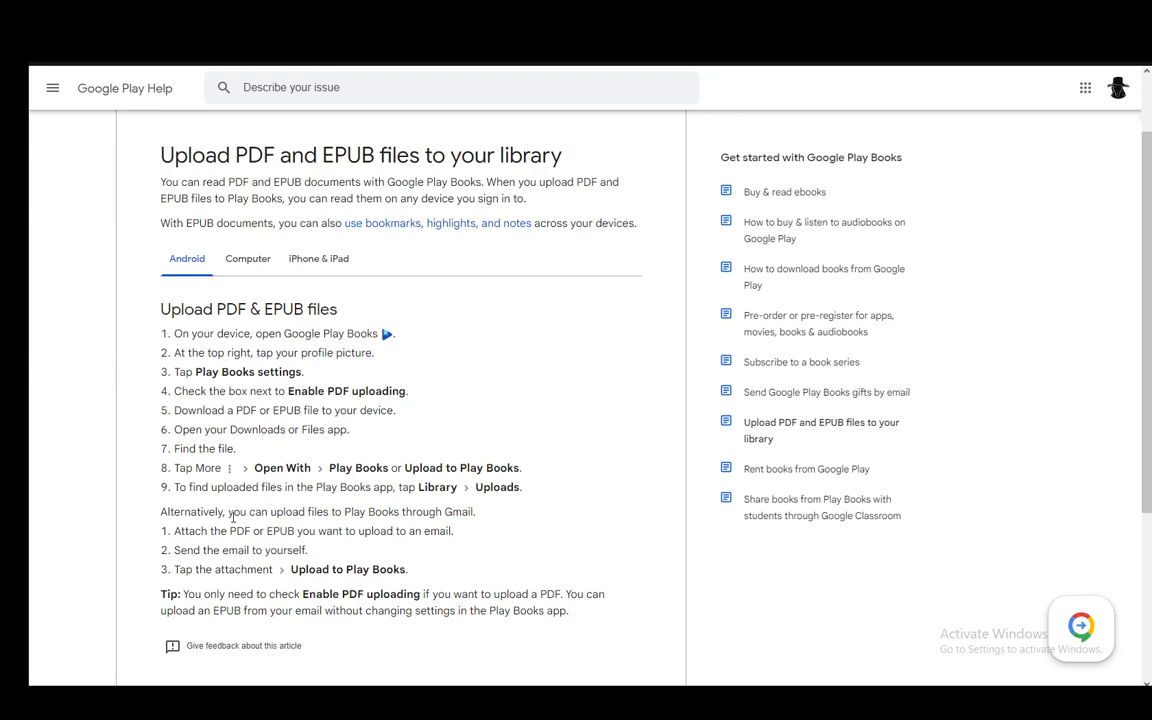
pyautogui.moveTo(344, 623)
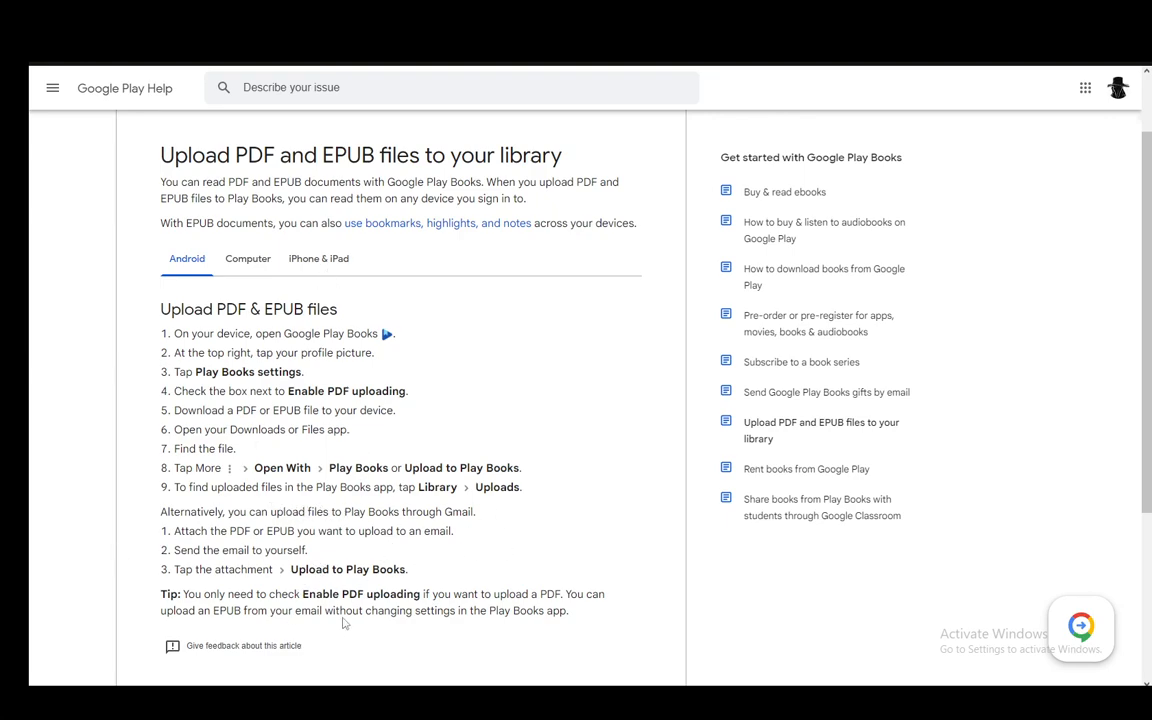
pyautogui.moveTo(263, 275)
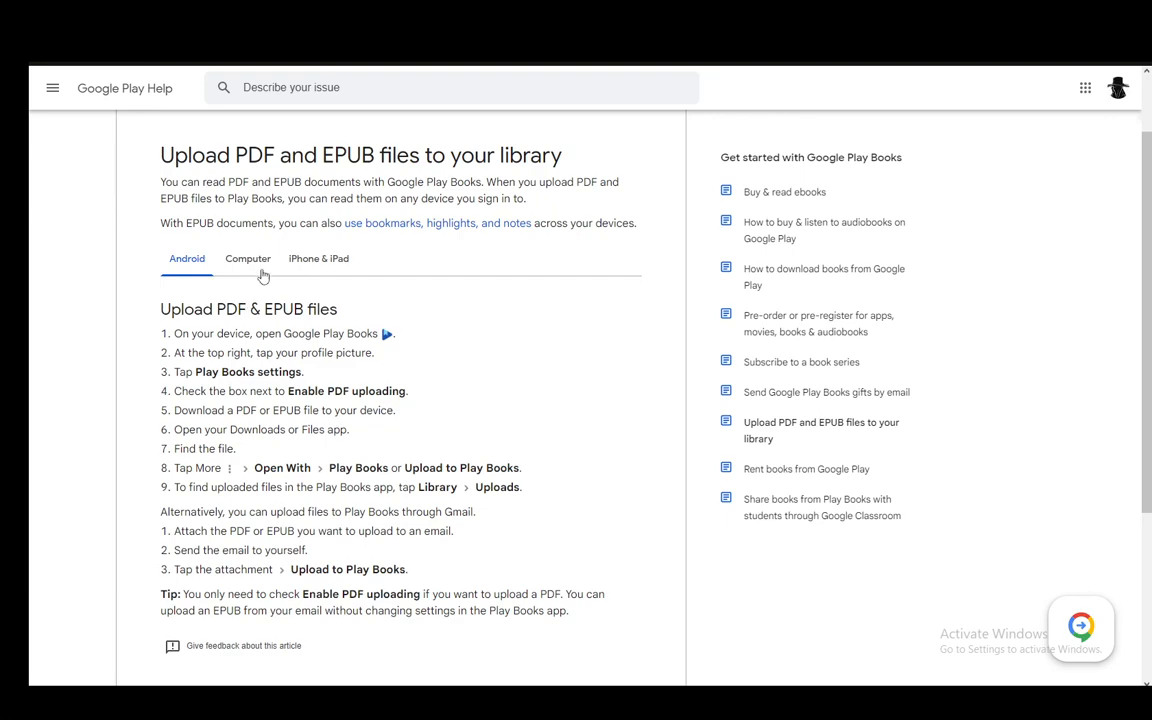
# - Switch the upload article from the Android steps to the Computer tab instructions
pyautogui.click(247, 258)
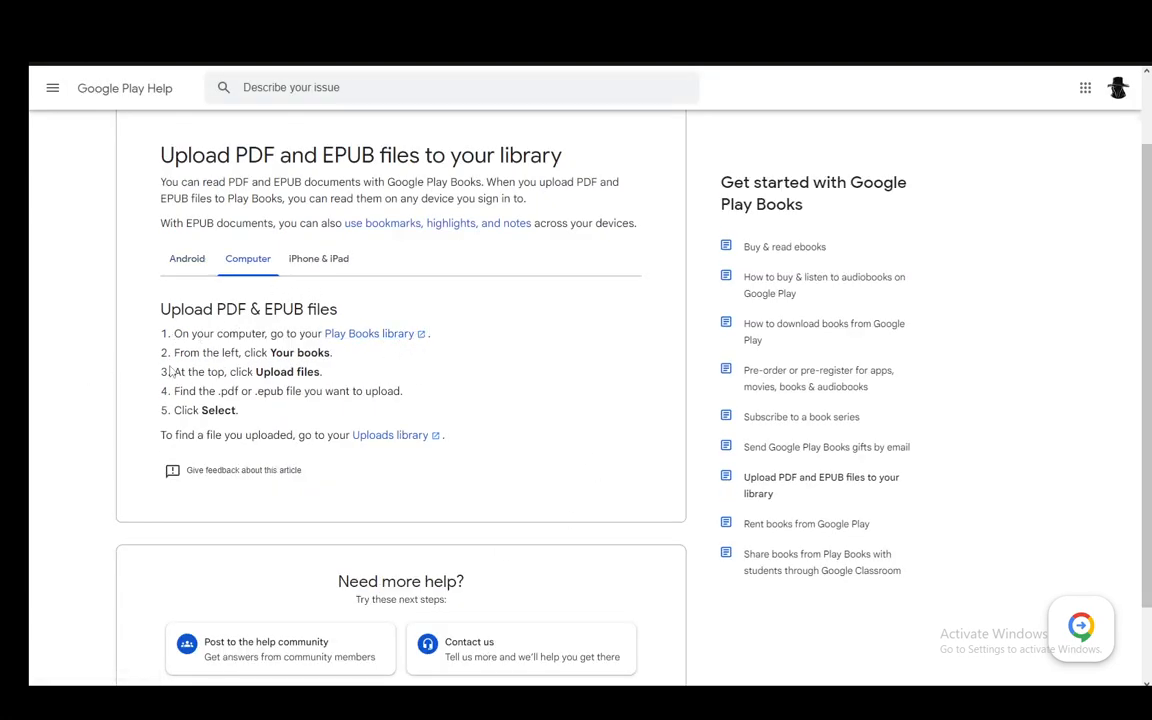
pyautogui.moveTo(240, 390)
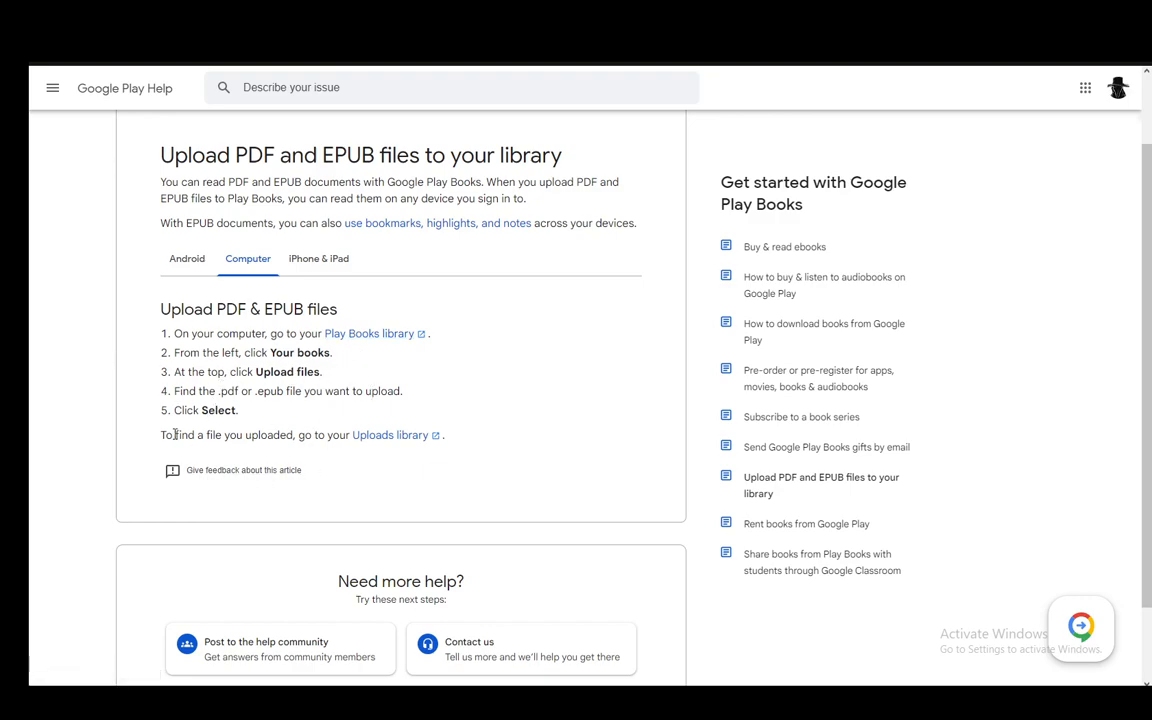
# - Switch the upload article to the iPhone & iPad tab for Play Books upload steps
pyautogui.click(318, 258)
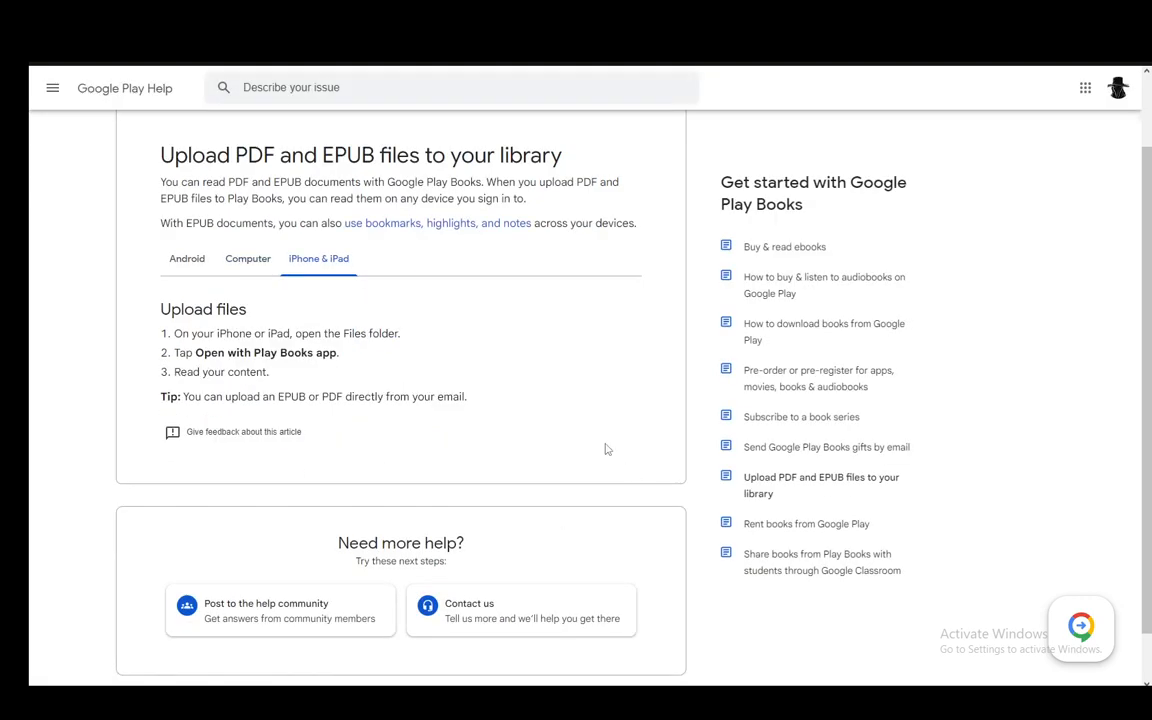
pyautogui.moveTo(461, 321)
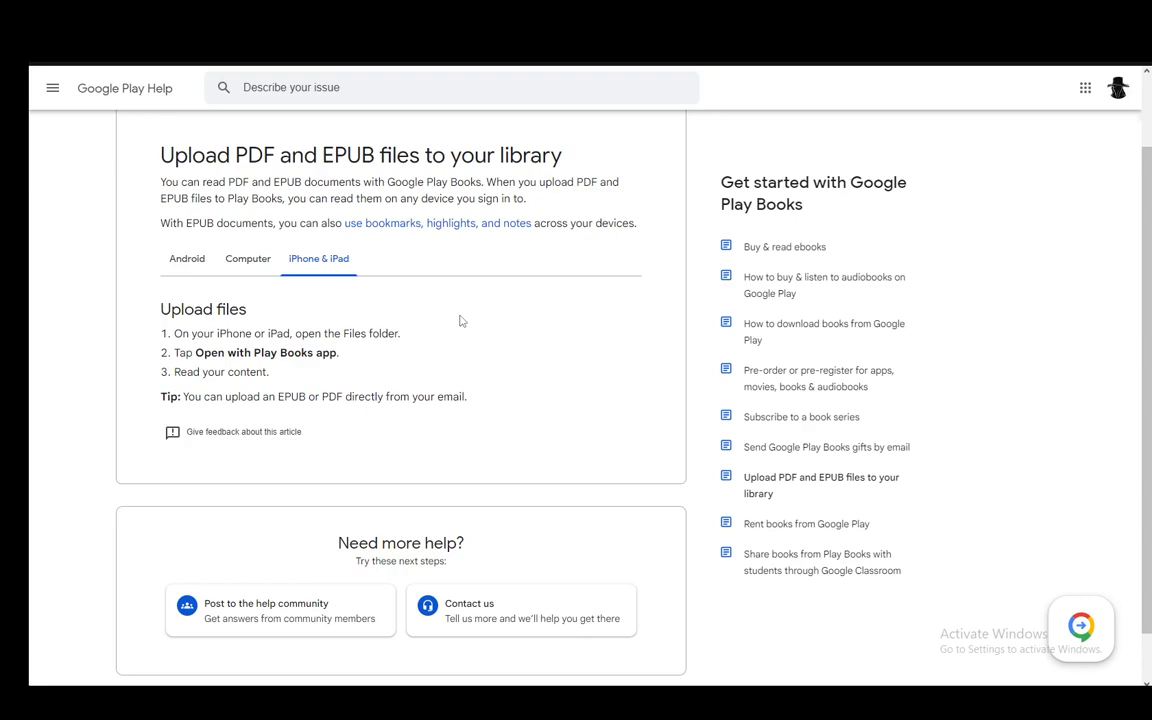
pyautogui.moveTo(448, 514)
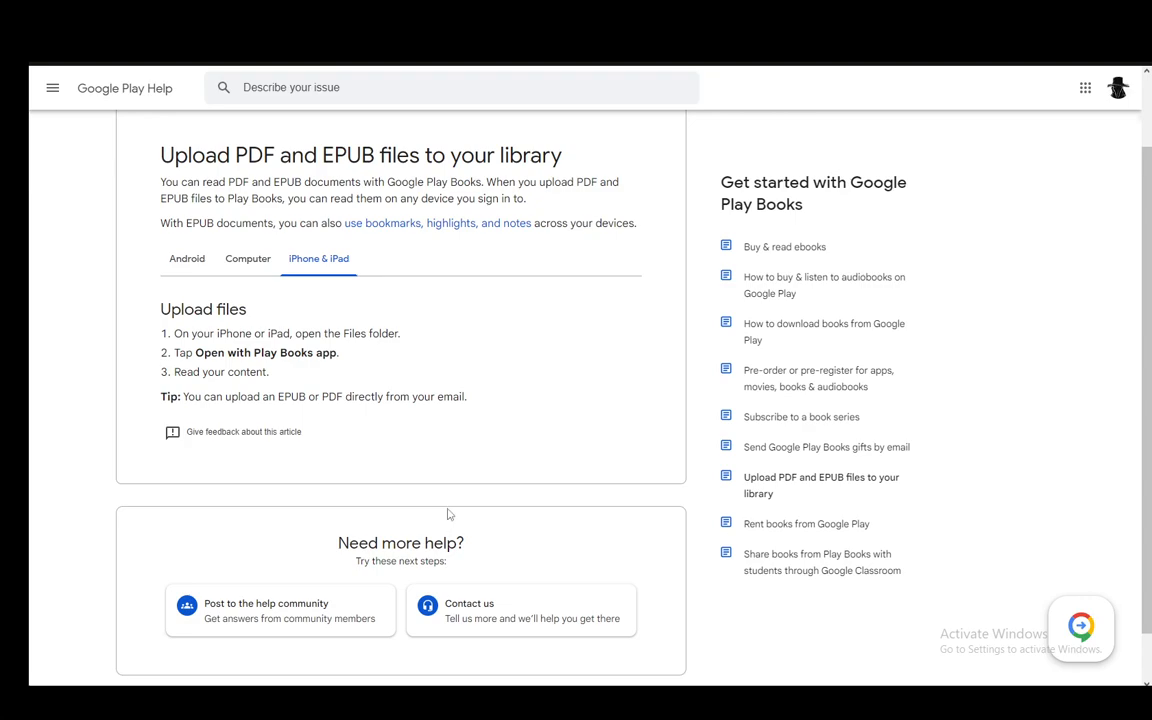